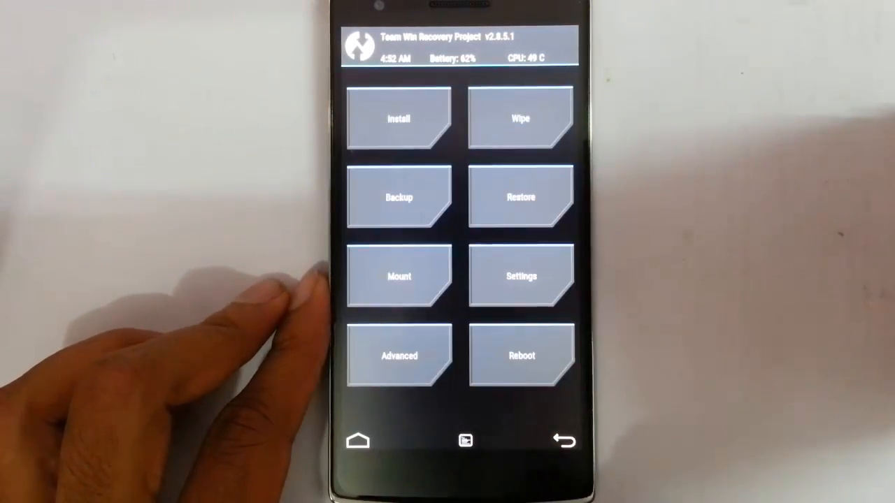
Wipe the phone with a swipe-confirmed Factory Reset in TWRP
click(520, 118)
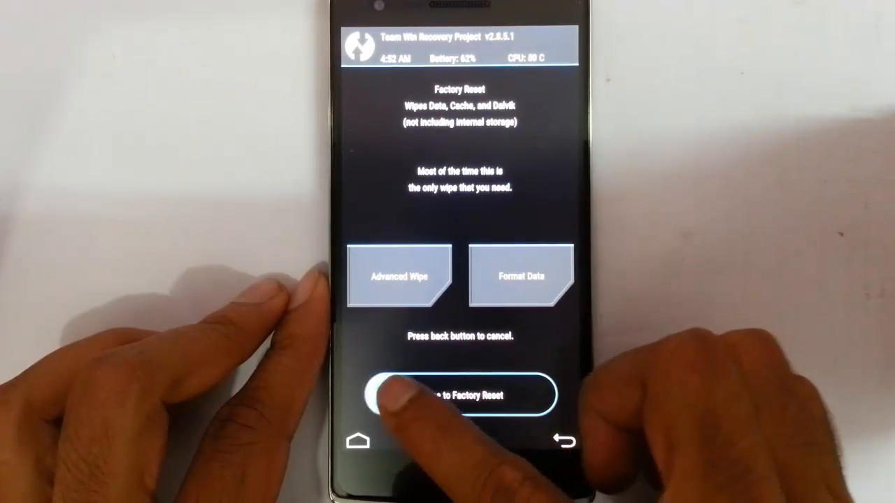
drag(380, 395, 538, 395)
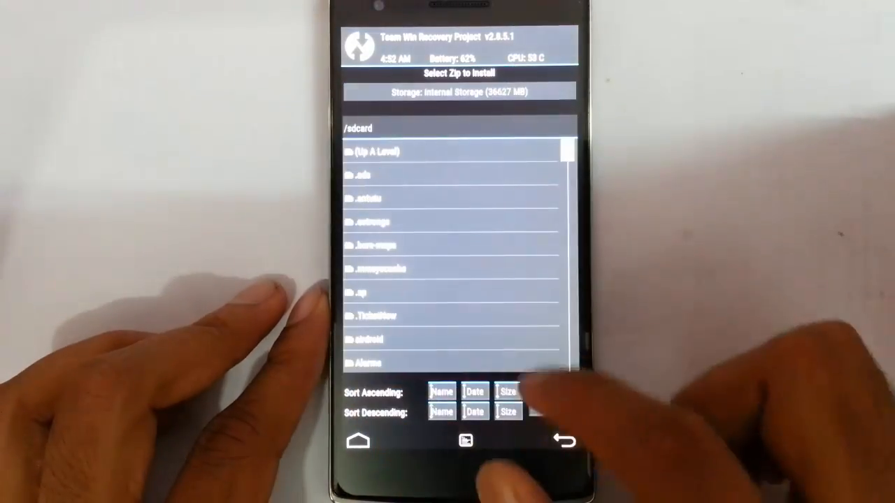
Select the OxygenOS 1.0.0 flashable zip in the ROMs folder for flashing
scroll(down, 3)
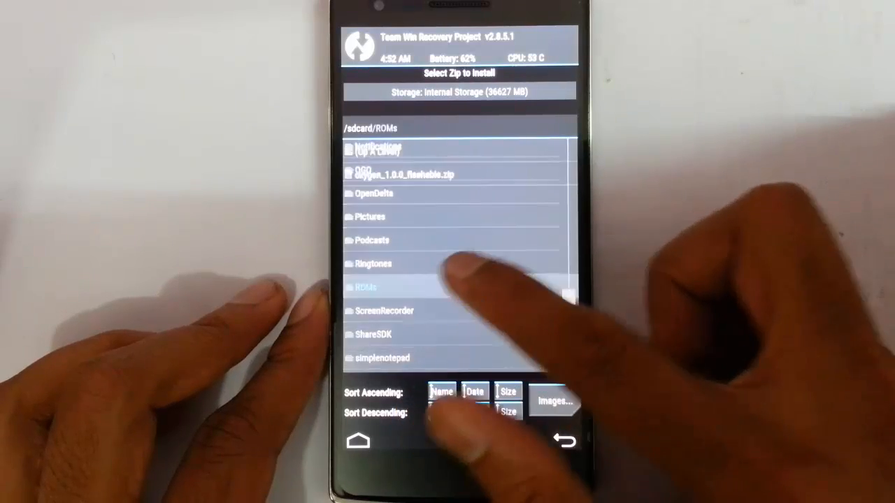
click(403, 174)
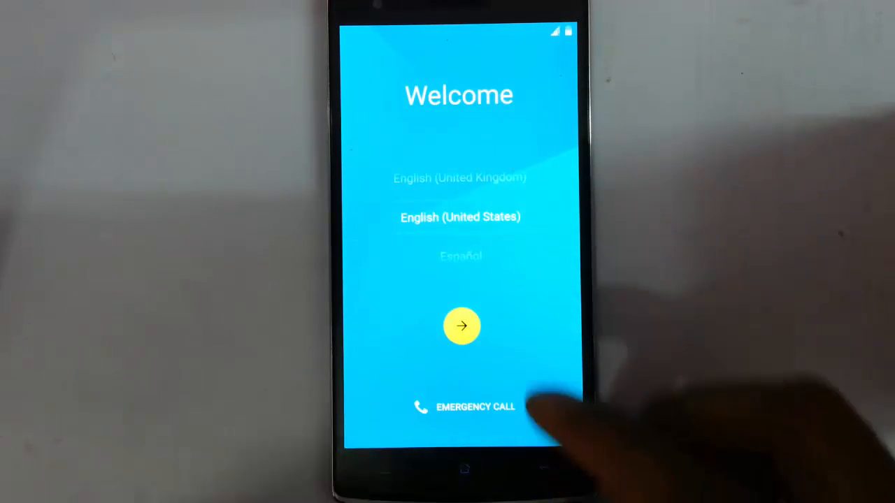
Start setup in English (United States) and skip Tap & Go data copying
click(461, 326)
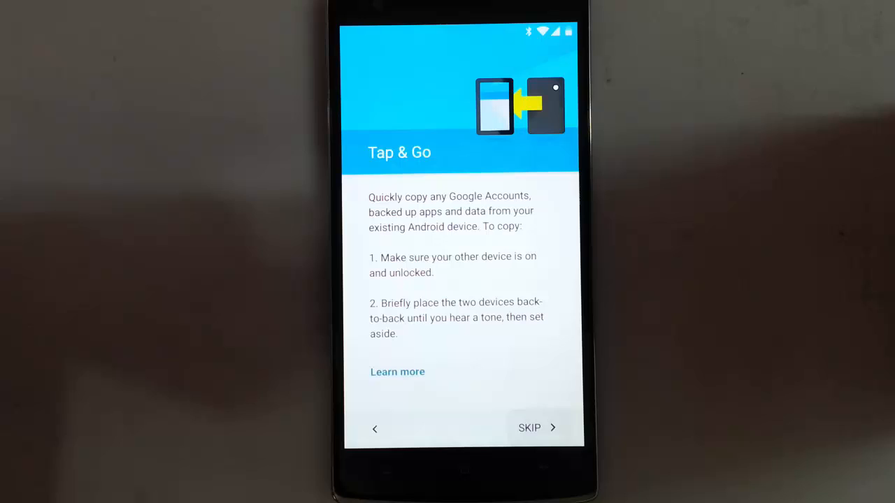
click(528, 428)
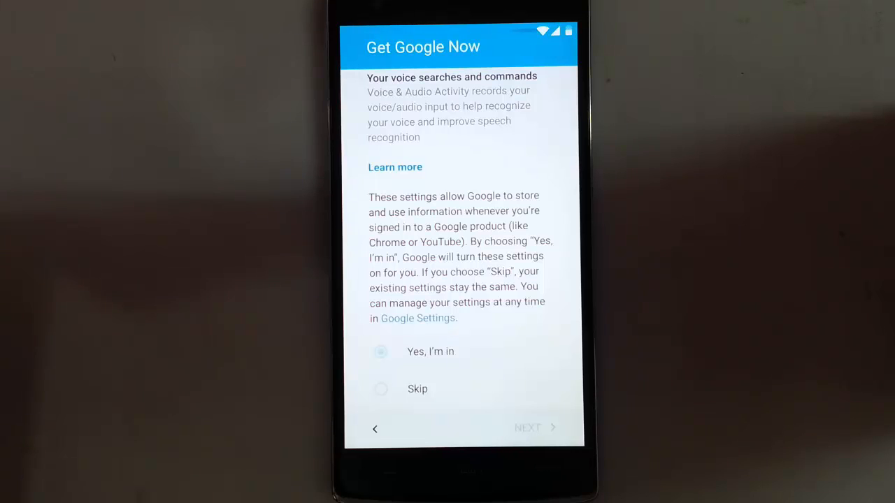
Continue past Get Google Now, choose Use software buttons for navigation, and continue past Gestures
click(534, 428)
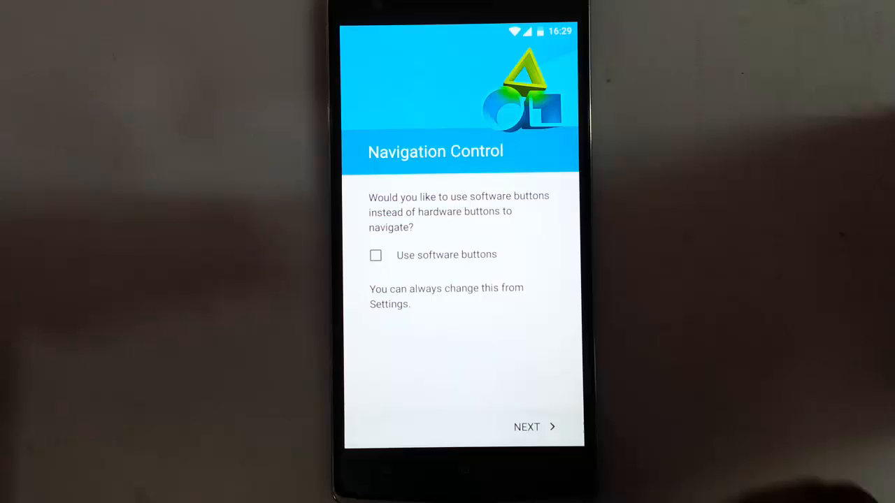
click(374, 255)
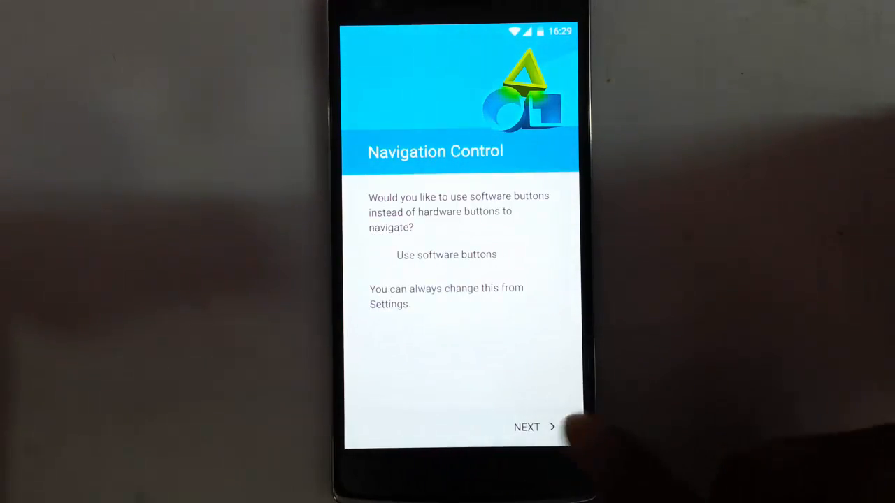
click(525, 428)
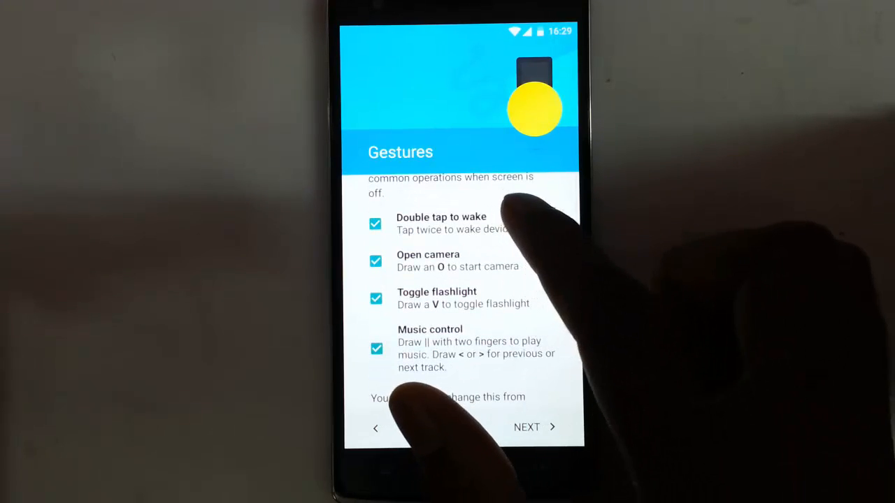
click(375, 262)
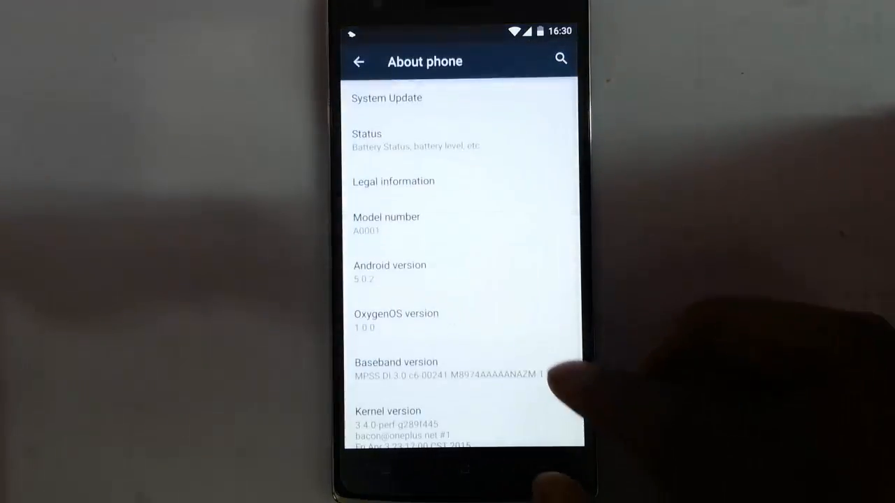
Scroll the About phone page to reveal the OxygenOS 1.0.0 version, kernel and build date
scroll(up, 3)
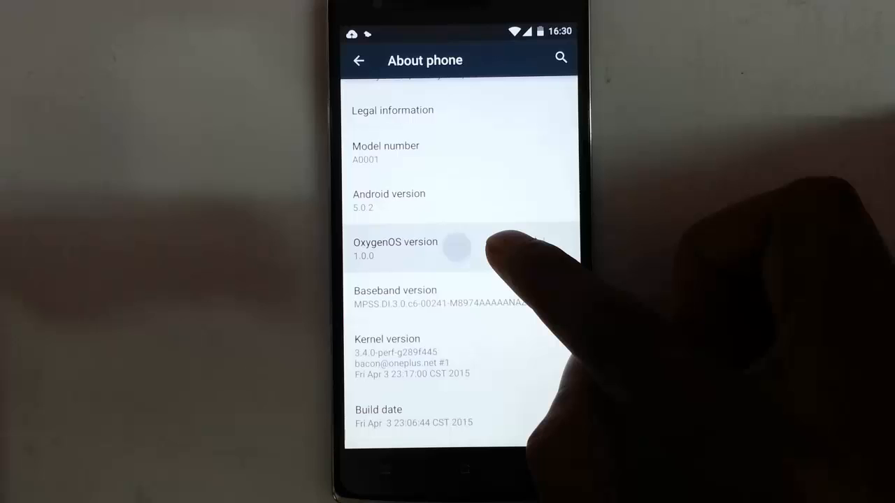